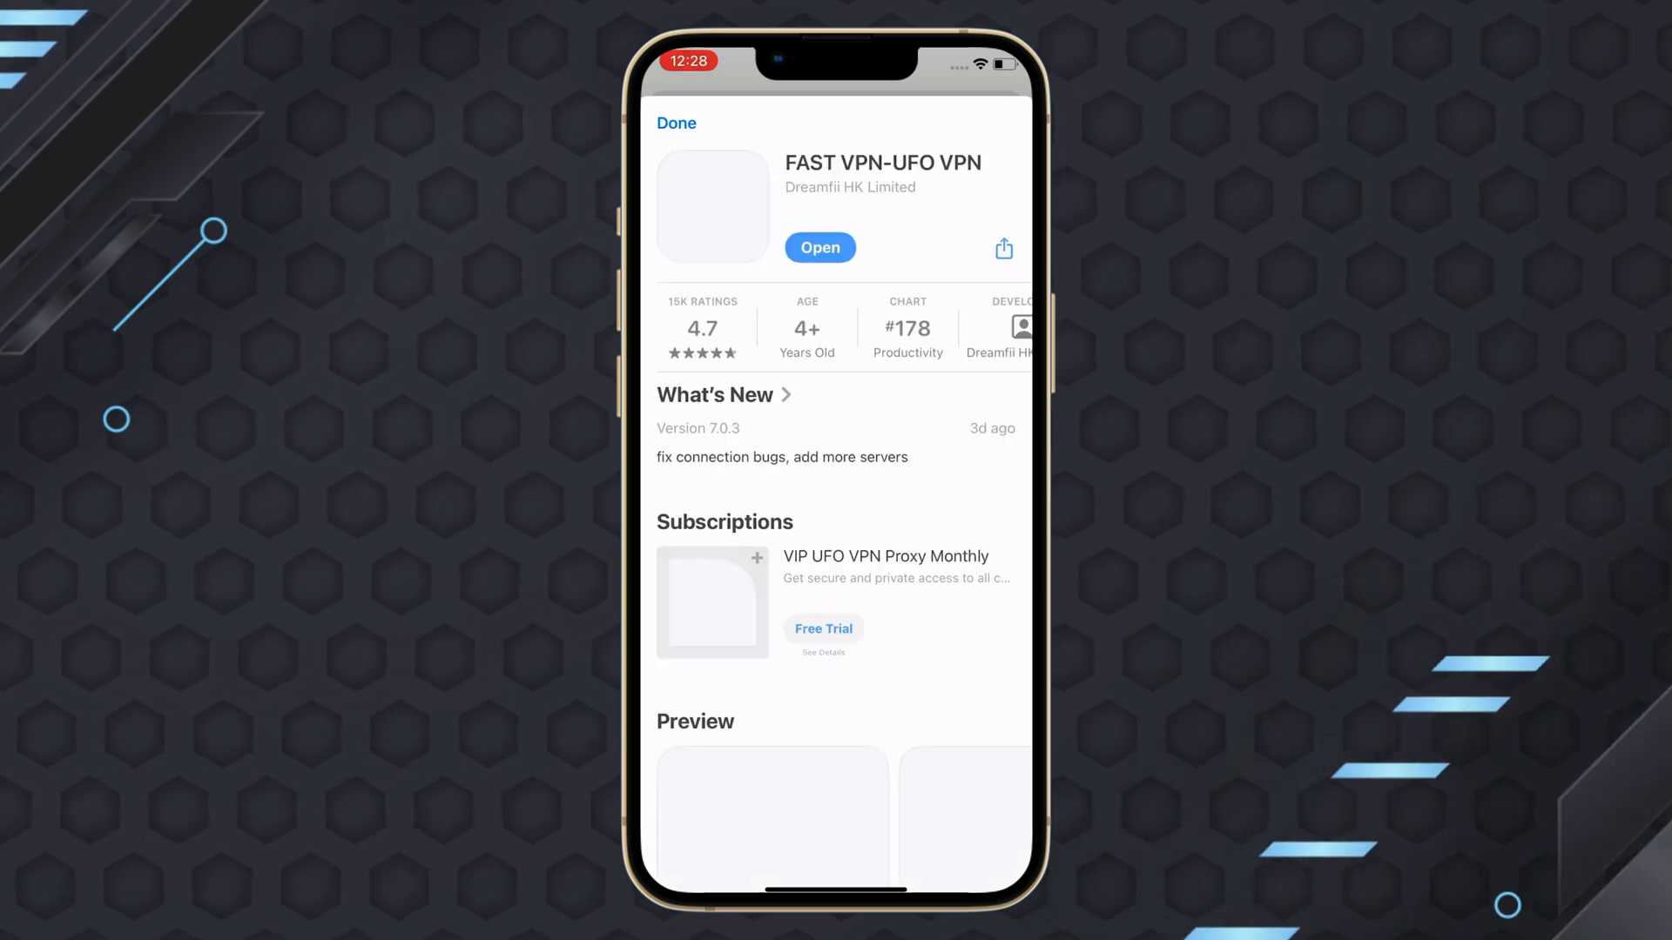
# Launch UFO VPN from the App Store page and expand its Free Locations list
pyautogui.click(821, 248)
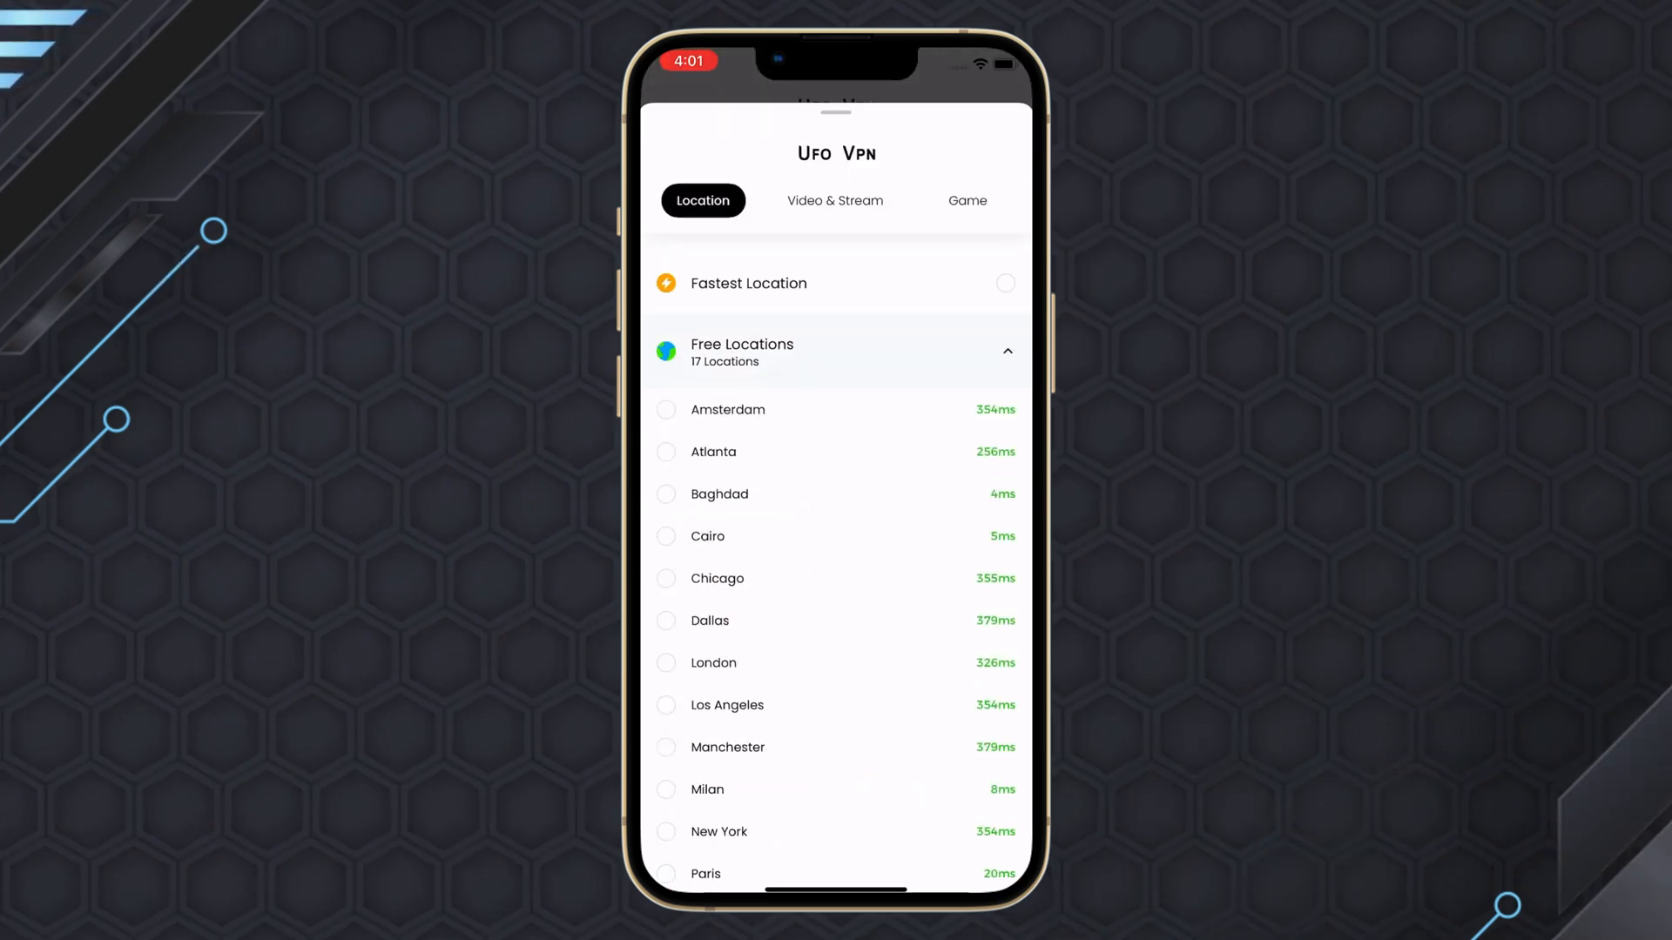
pyautogui.click(716, 579)
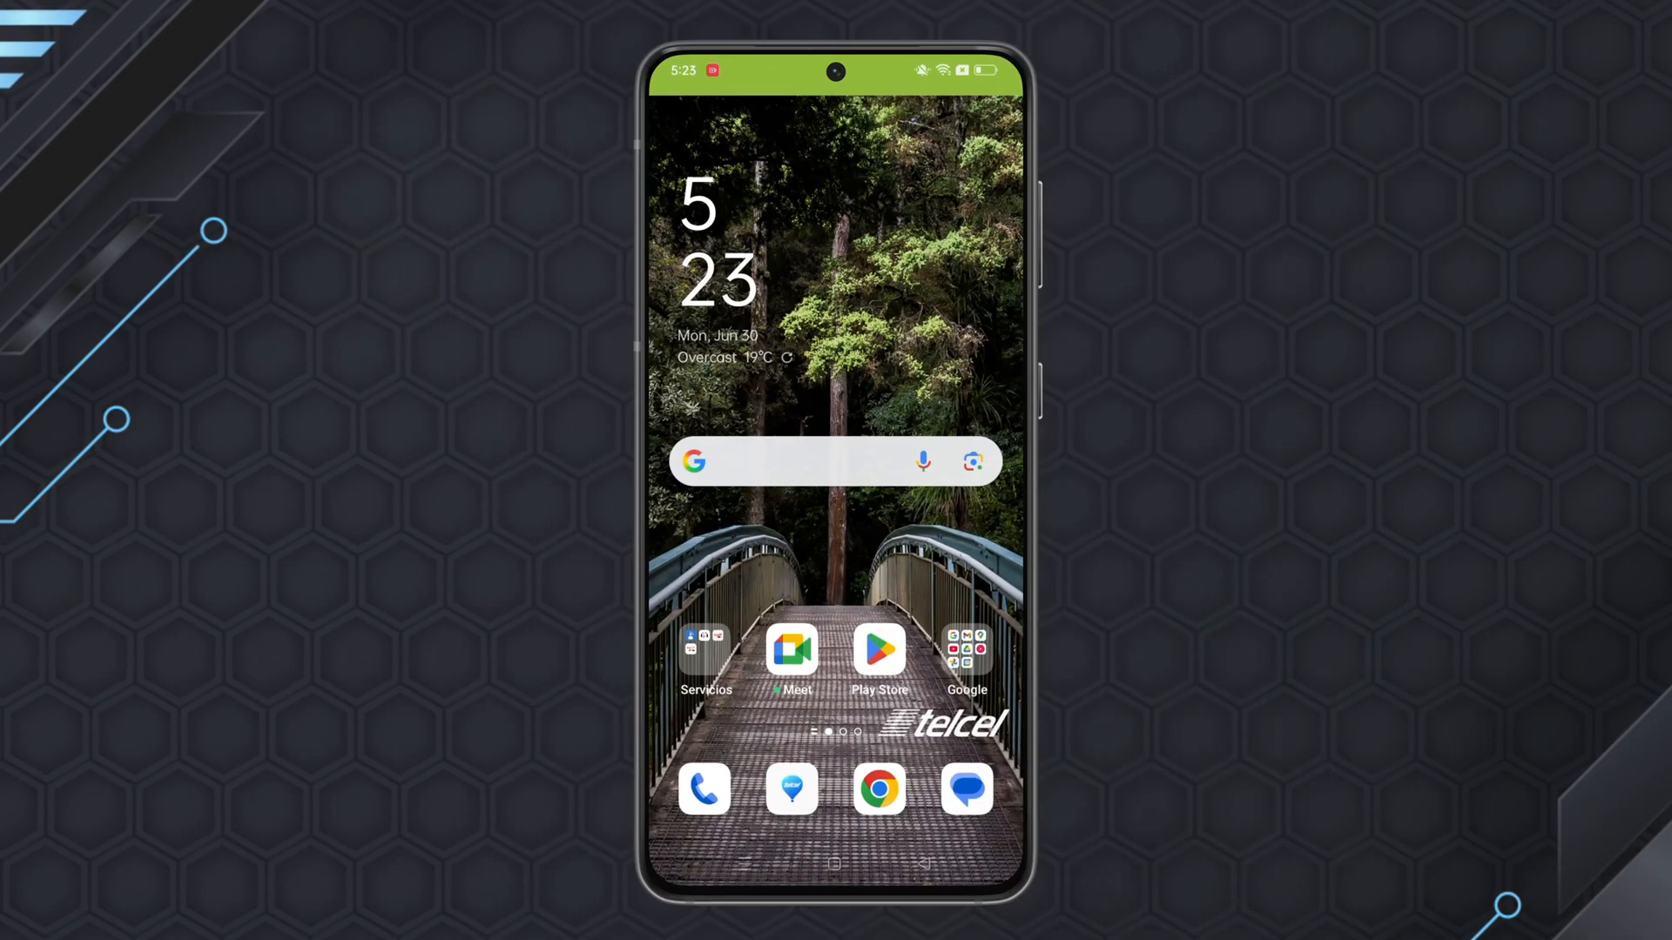
# Open Chrome's Privacy and security settings on Android
pyautogui.click(879, 789)
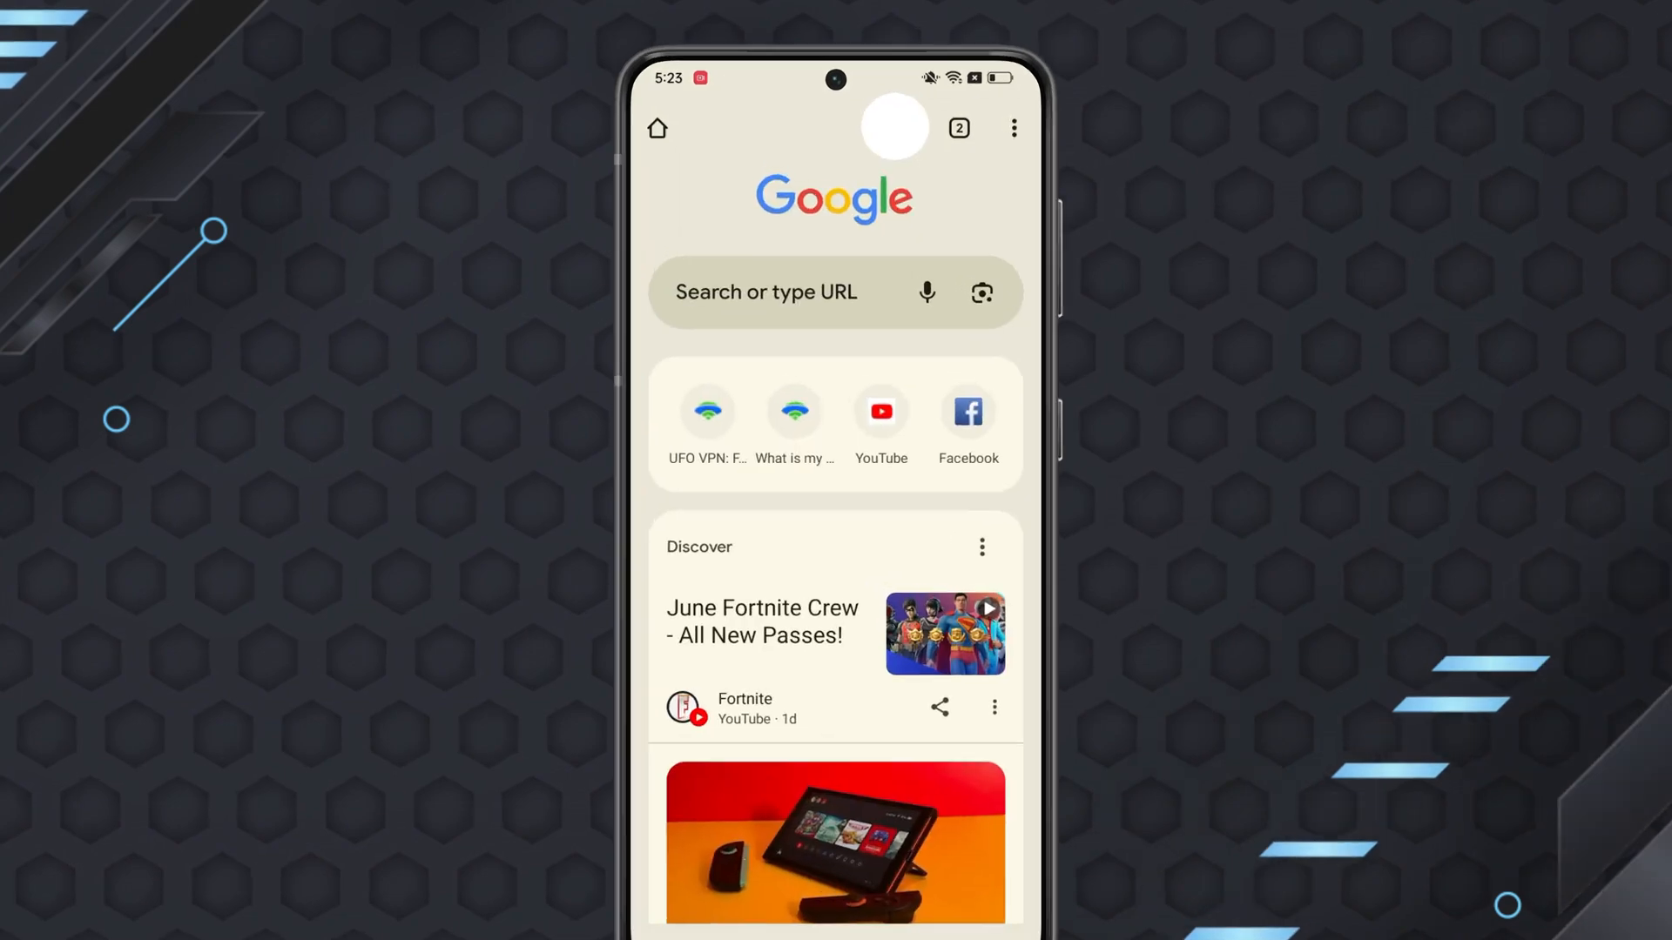
pyautogui.click(1013, 127)
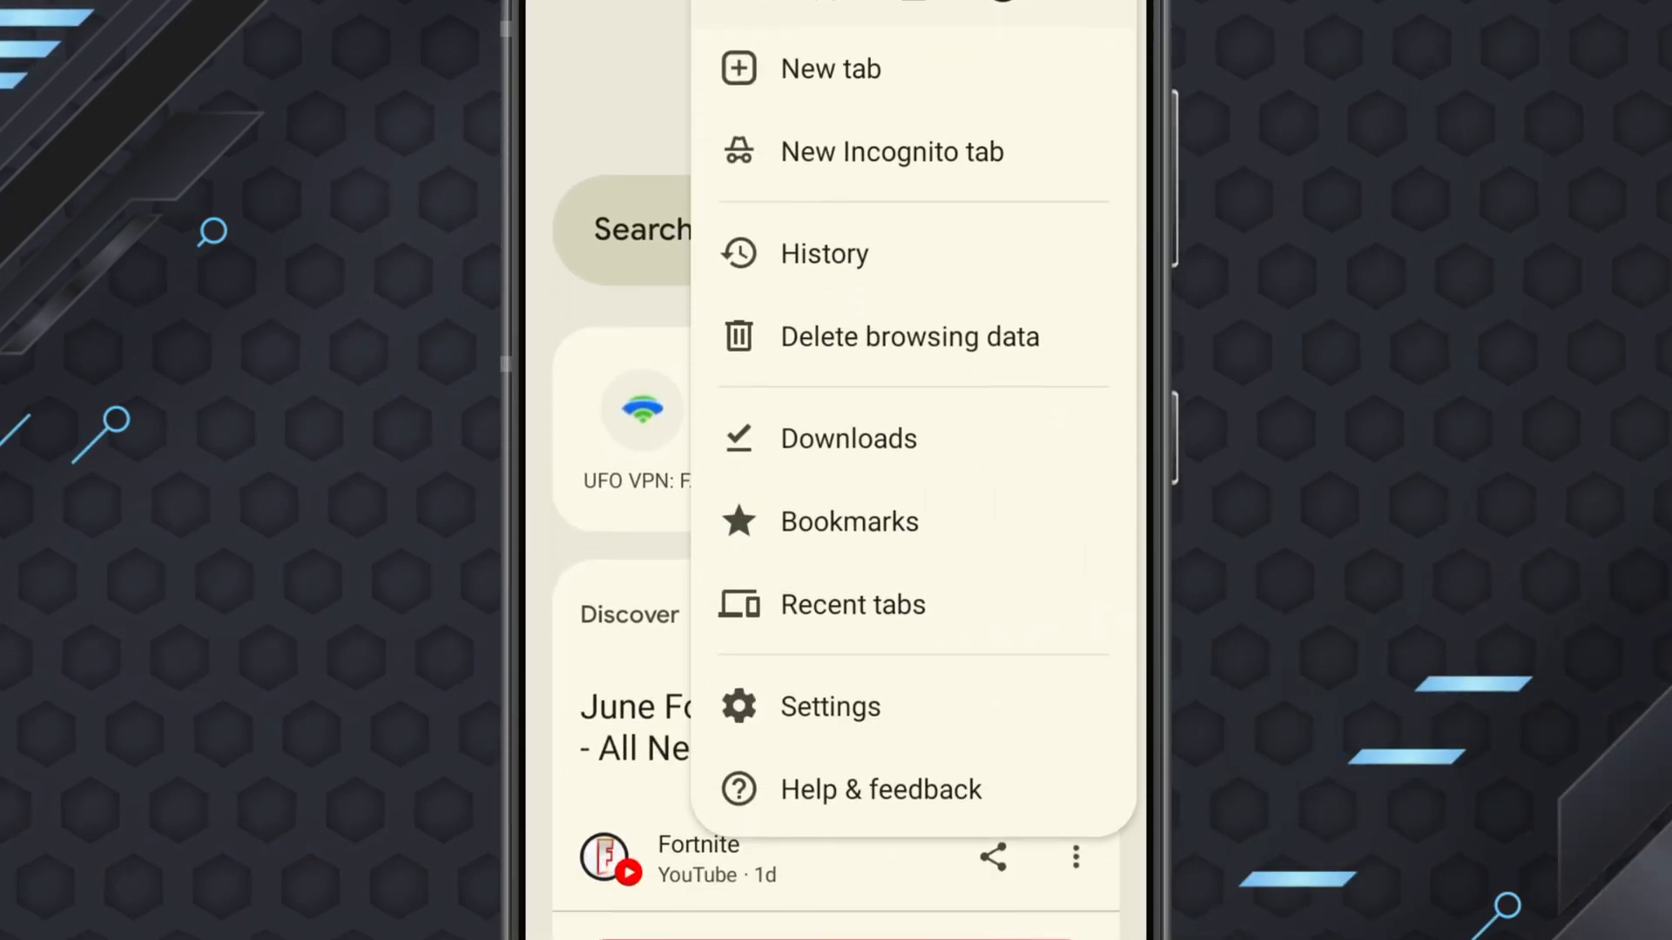
pyautogui.click(830, 707)
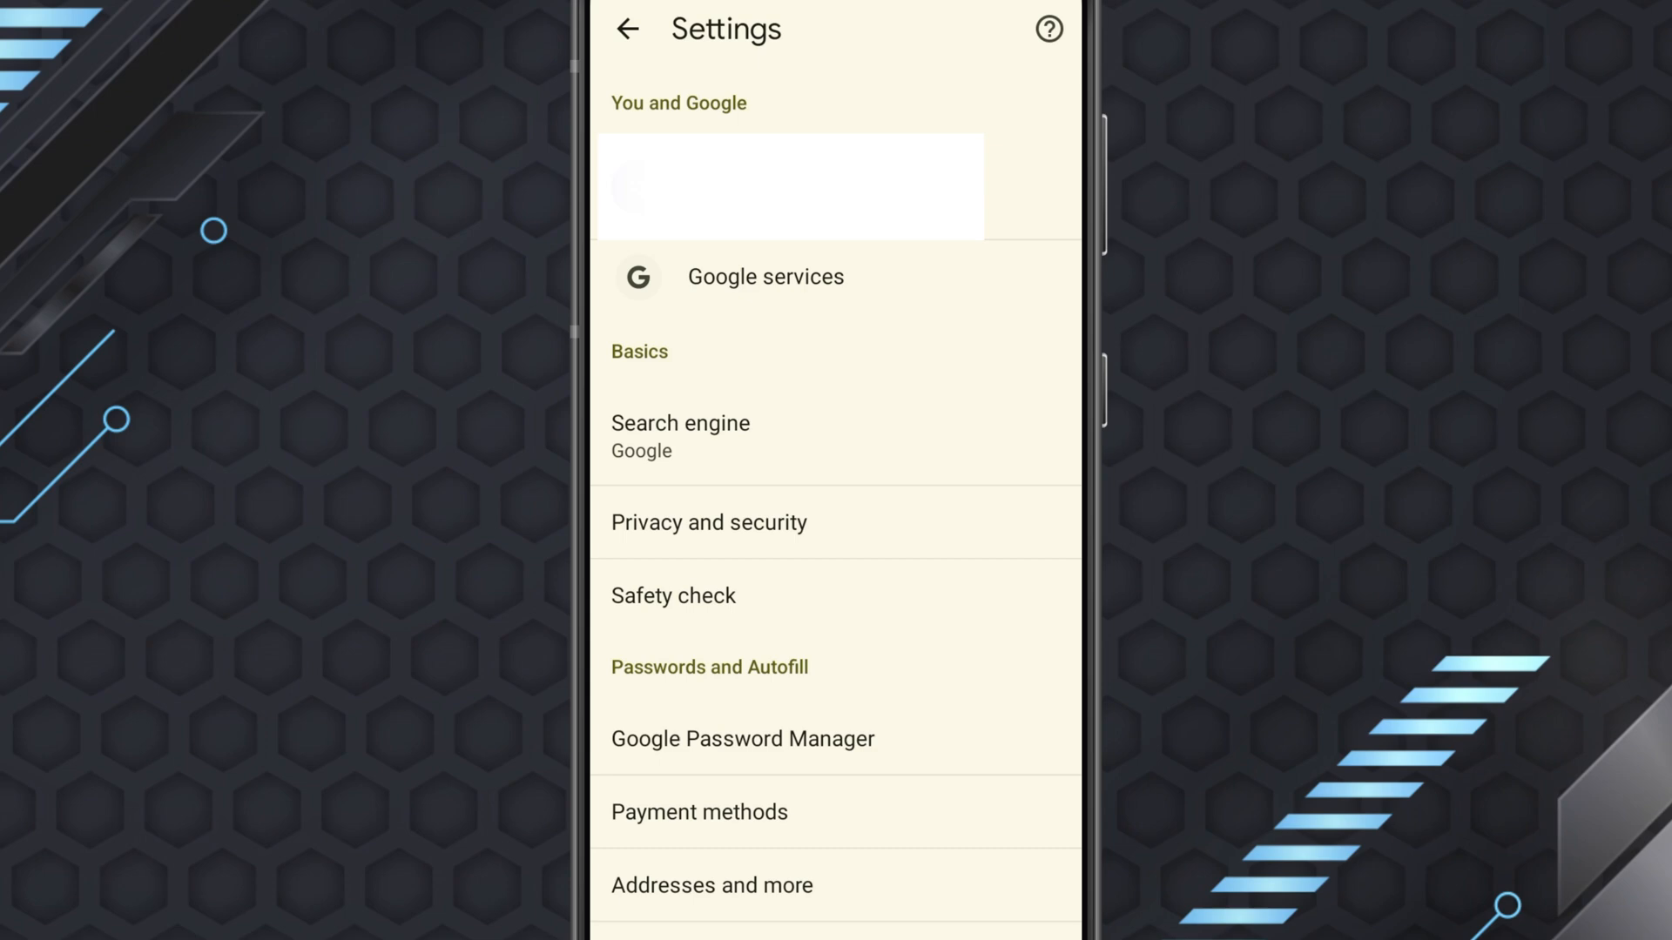
pyautogui.click(874, 524)
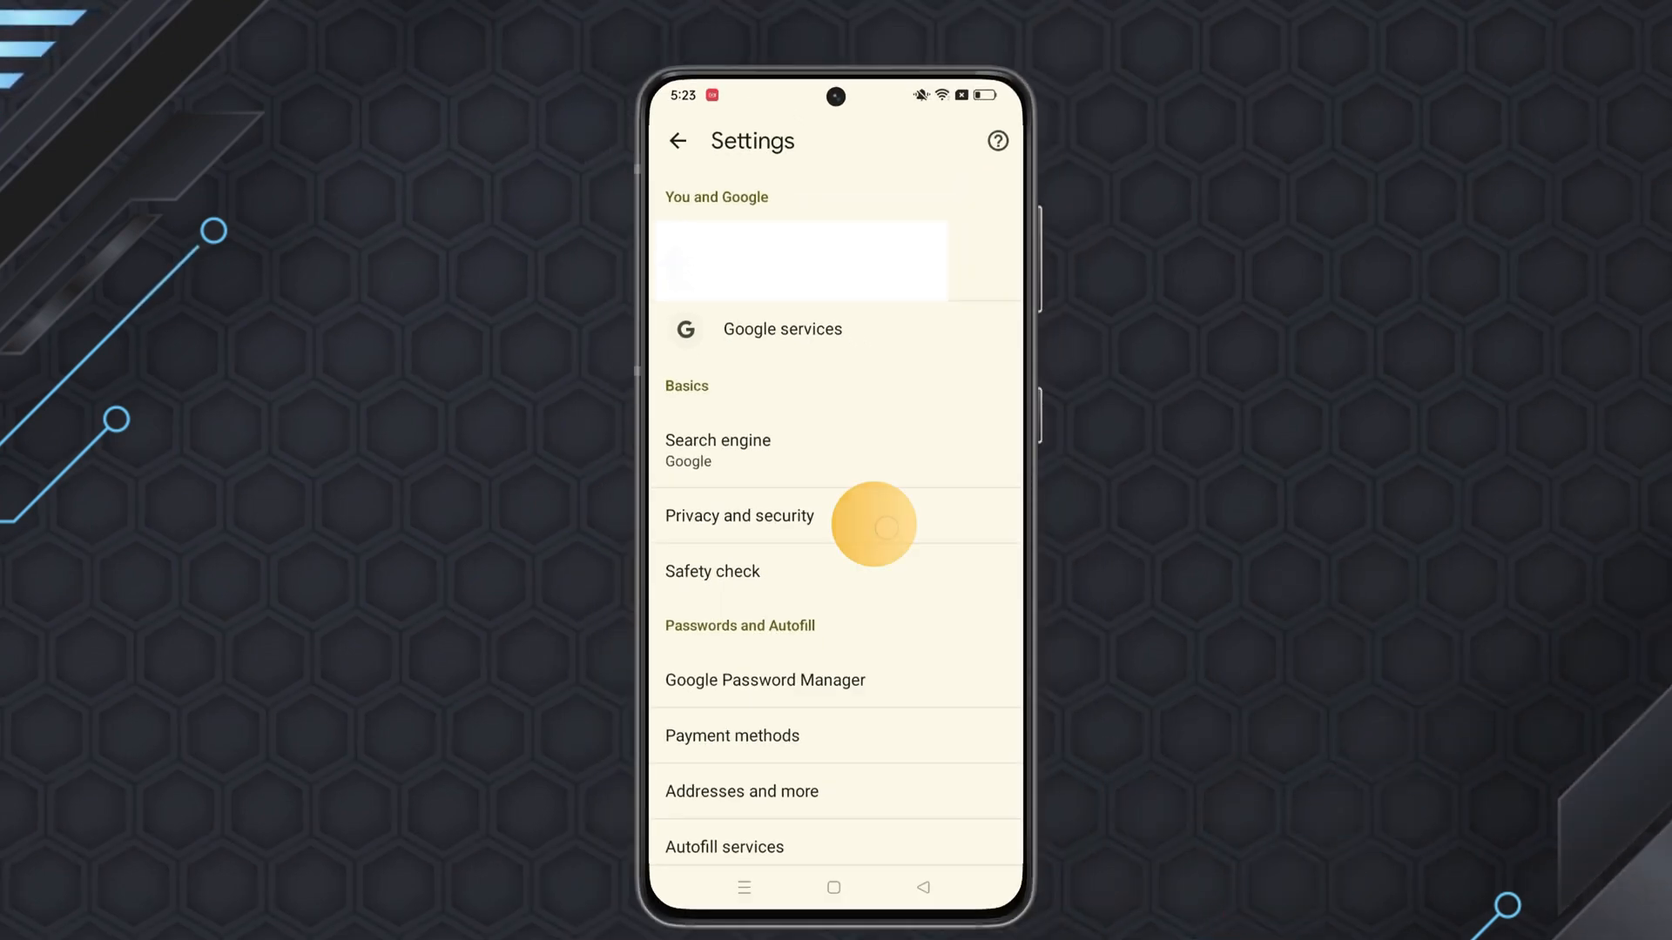
pyautogui.click(738, 516)
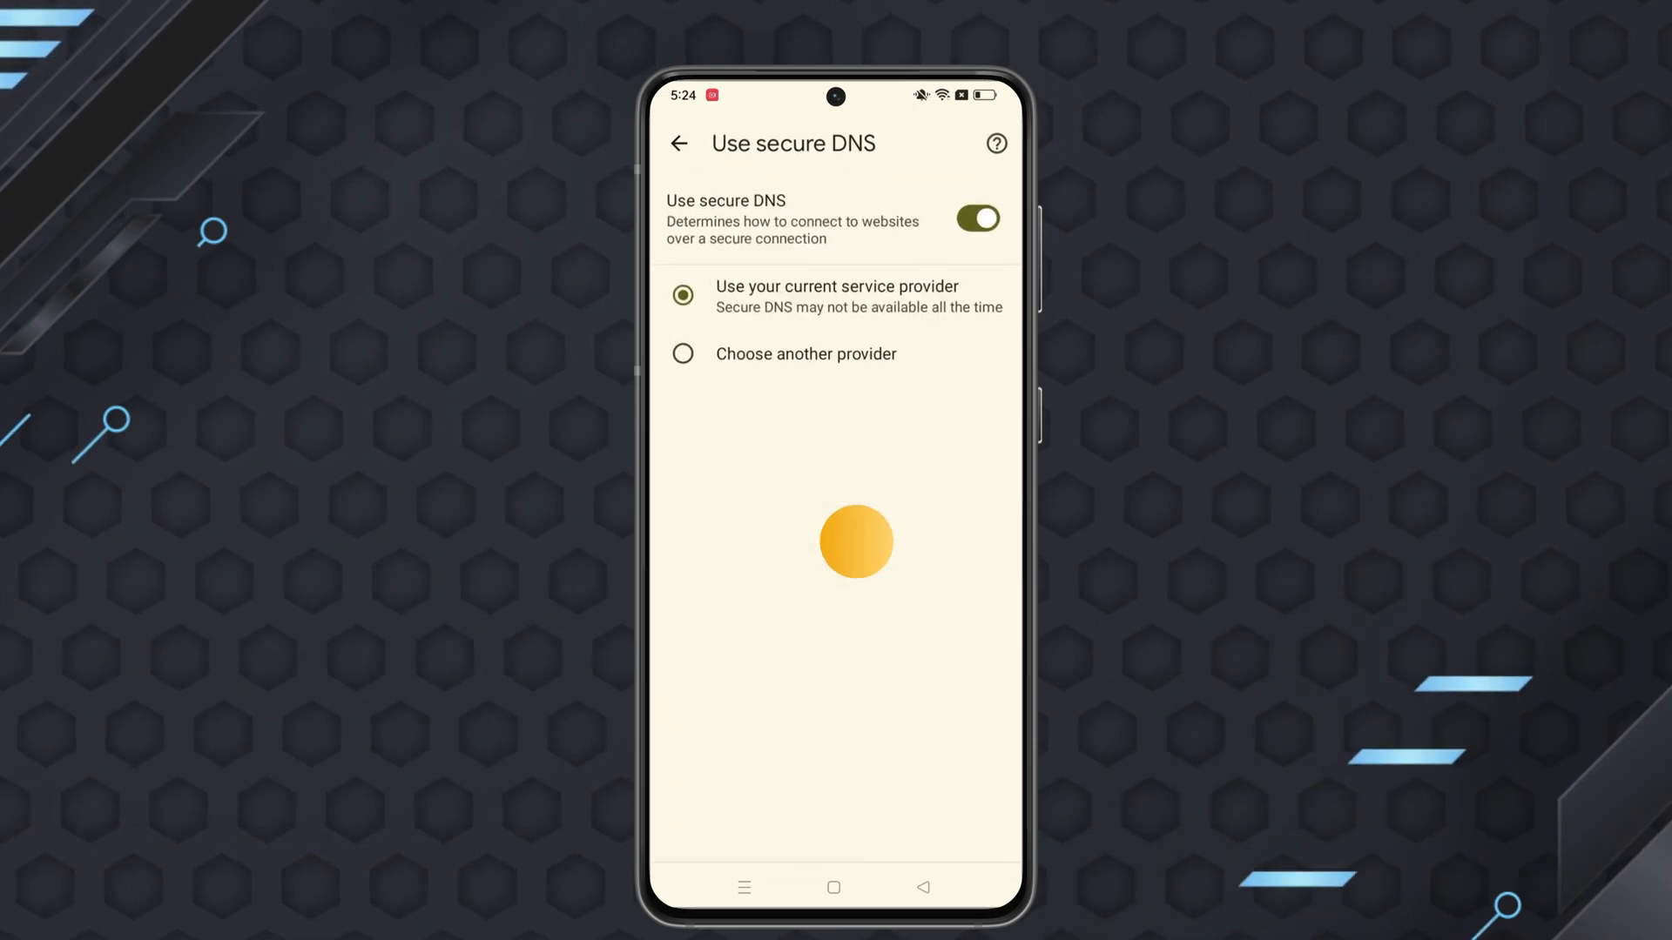
# Switch secure DNS to Choose another provider and view the Custom provider options
pyautogui.click(682, 354)
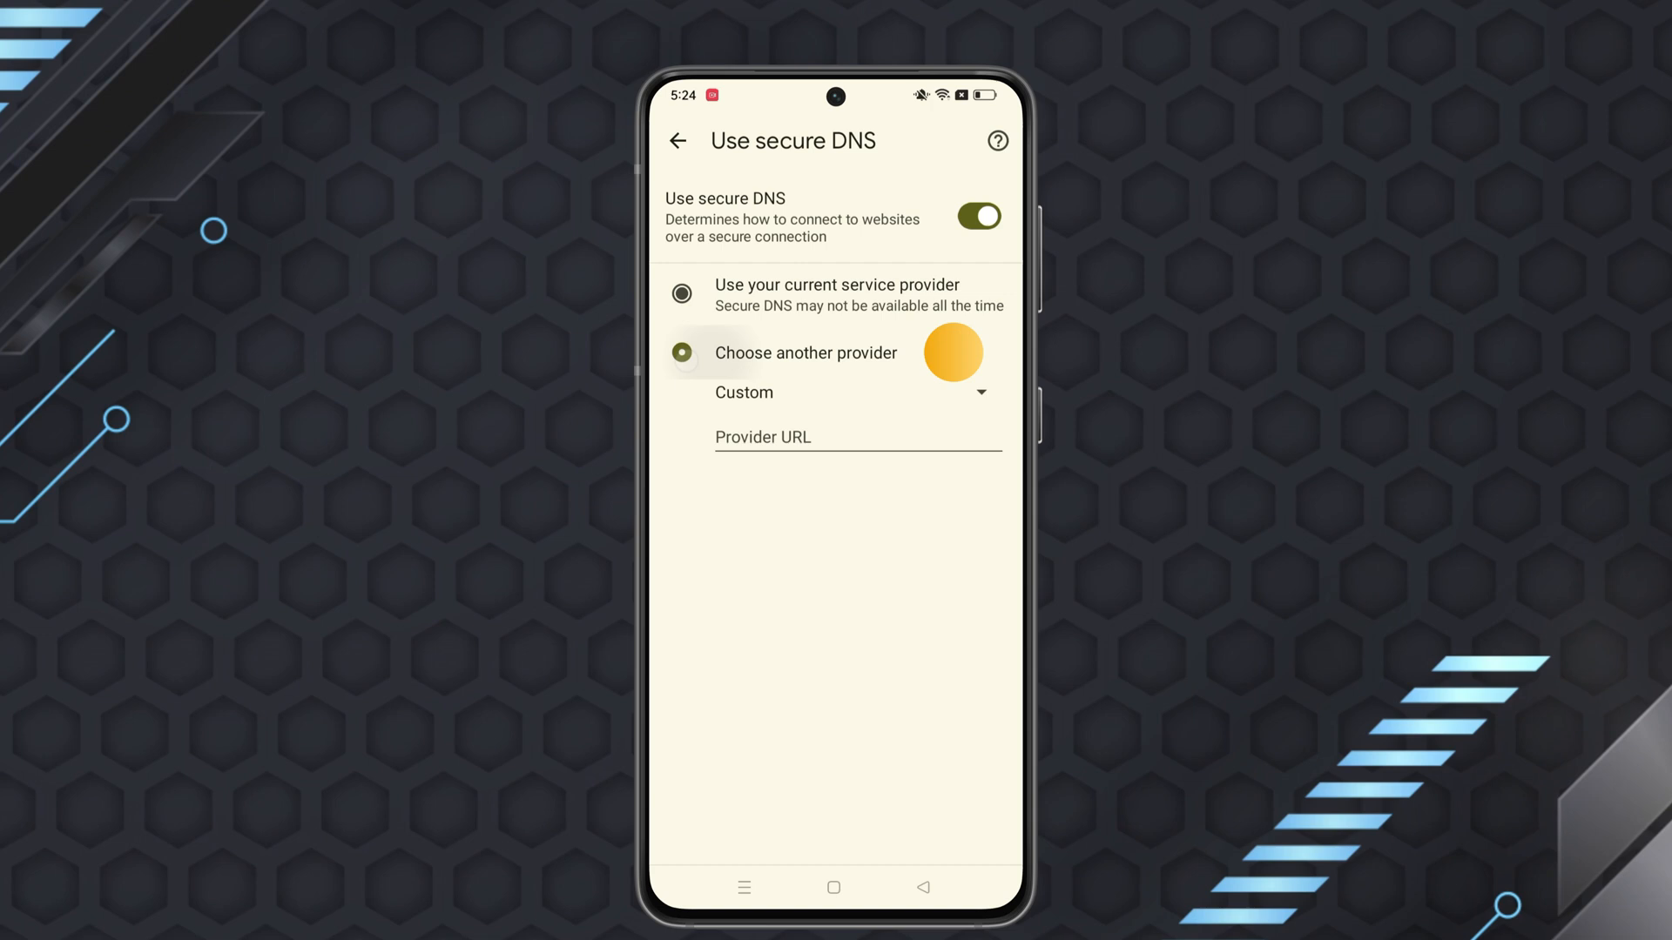
pyautogui.click(856, 393)
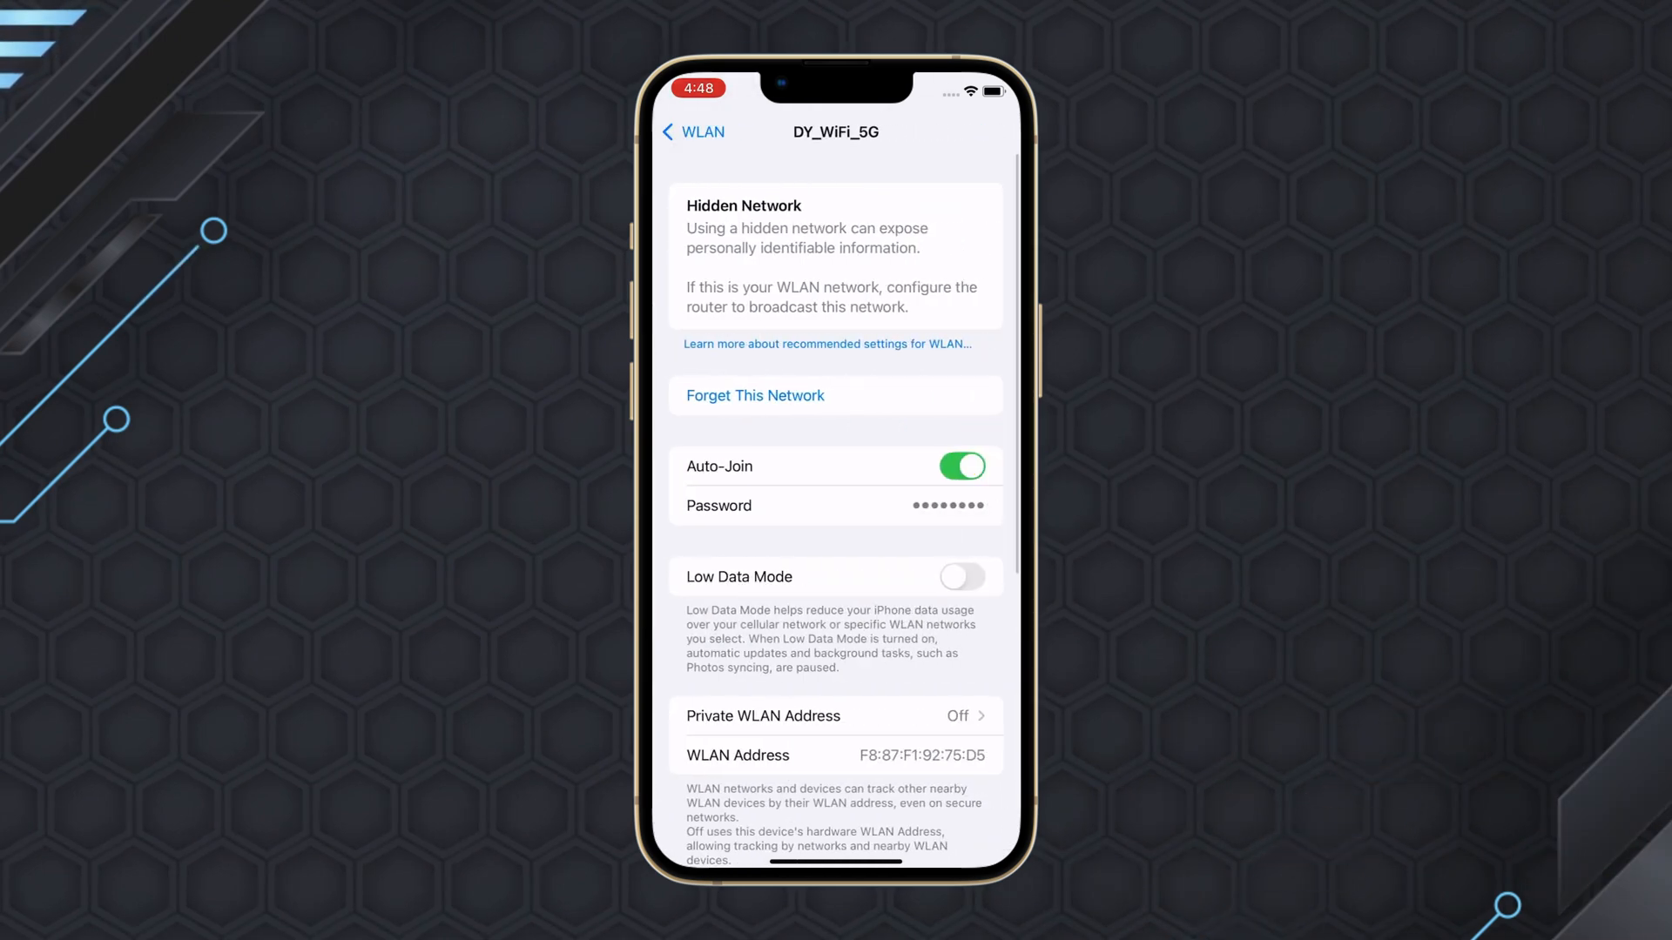
# Set Configure DNS to Manual for DY_WiFi_5G and start adding a DNS server
pyautogui.scroll(-3)
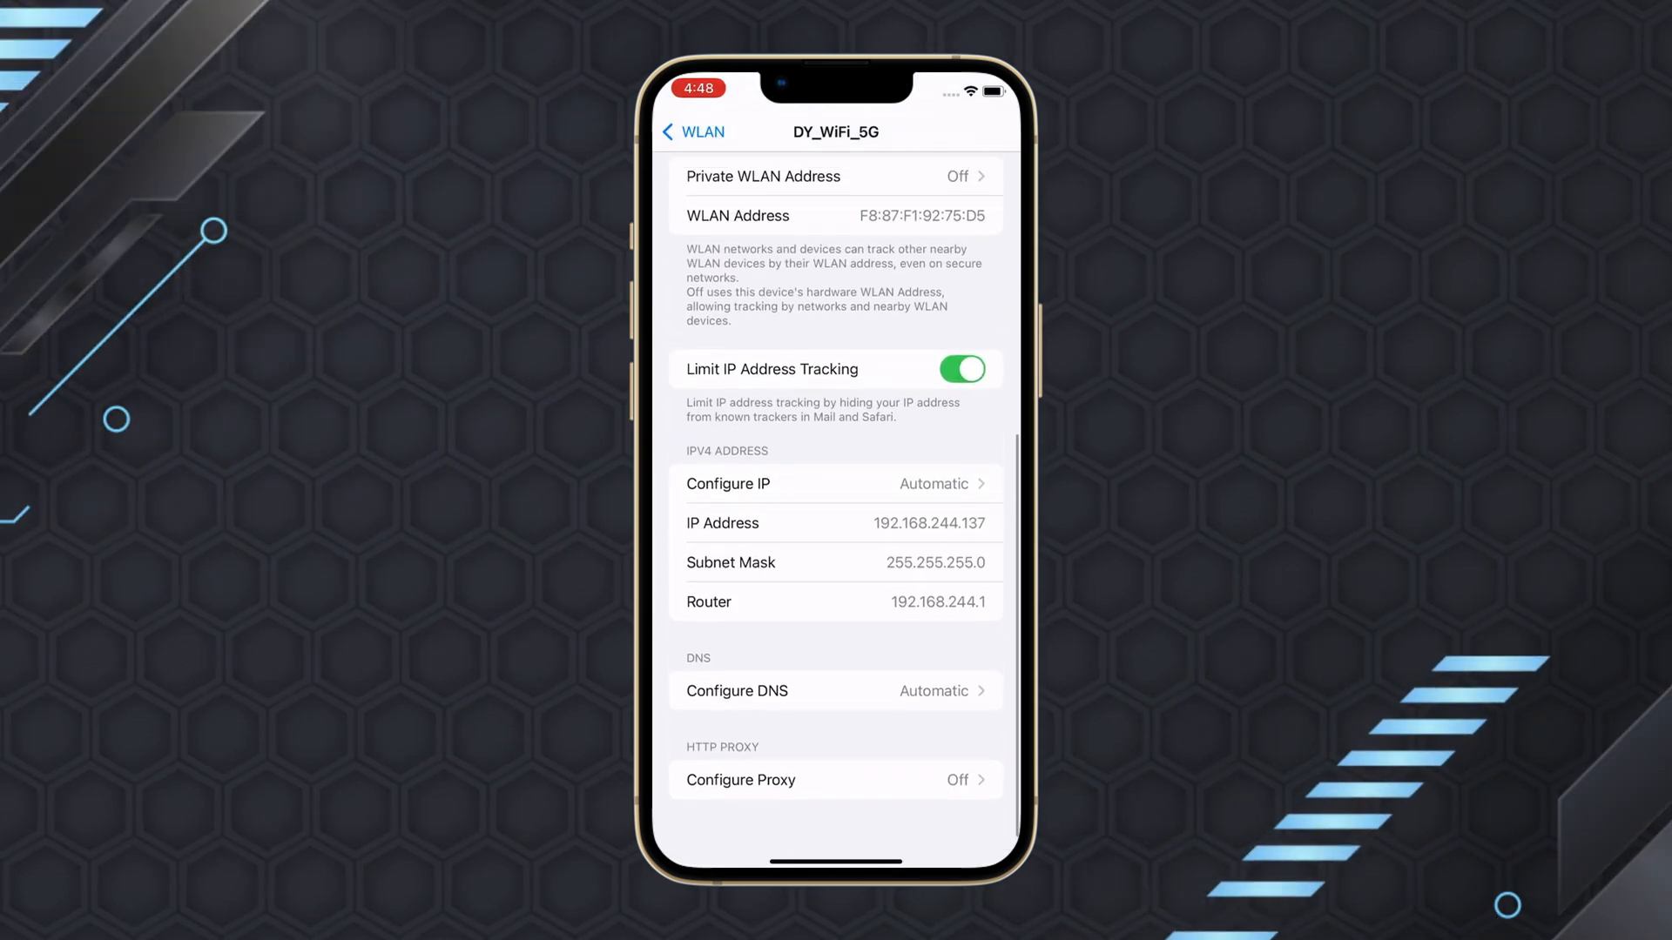
pyautogui.click(735, 691)
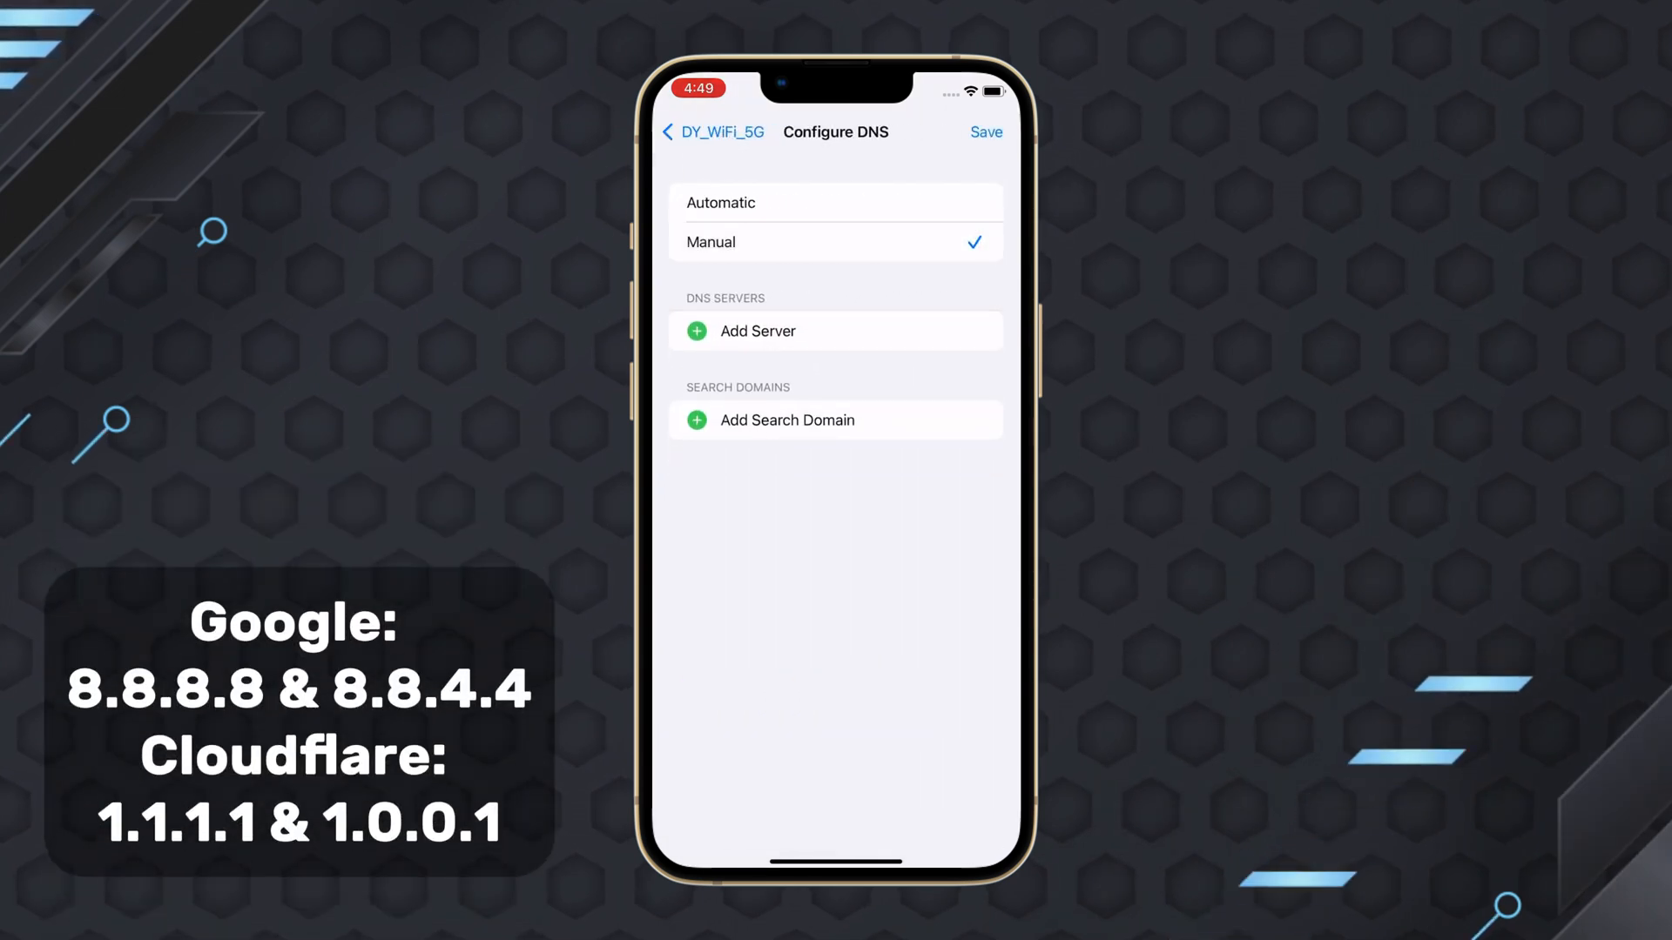
pyautogui.click(757, 331)
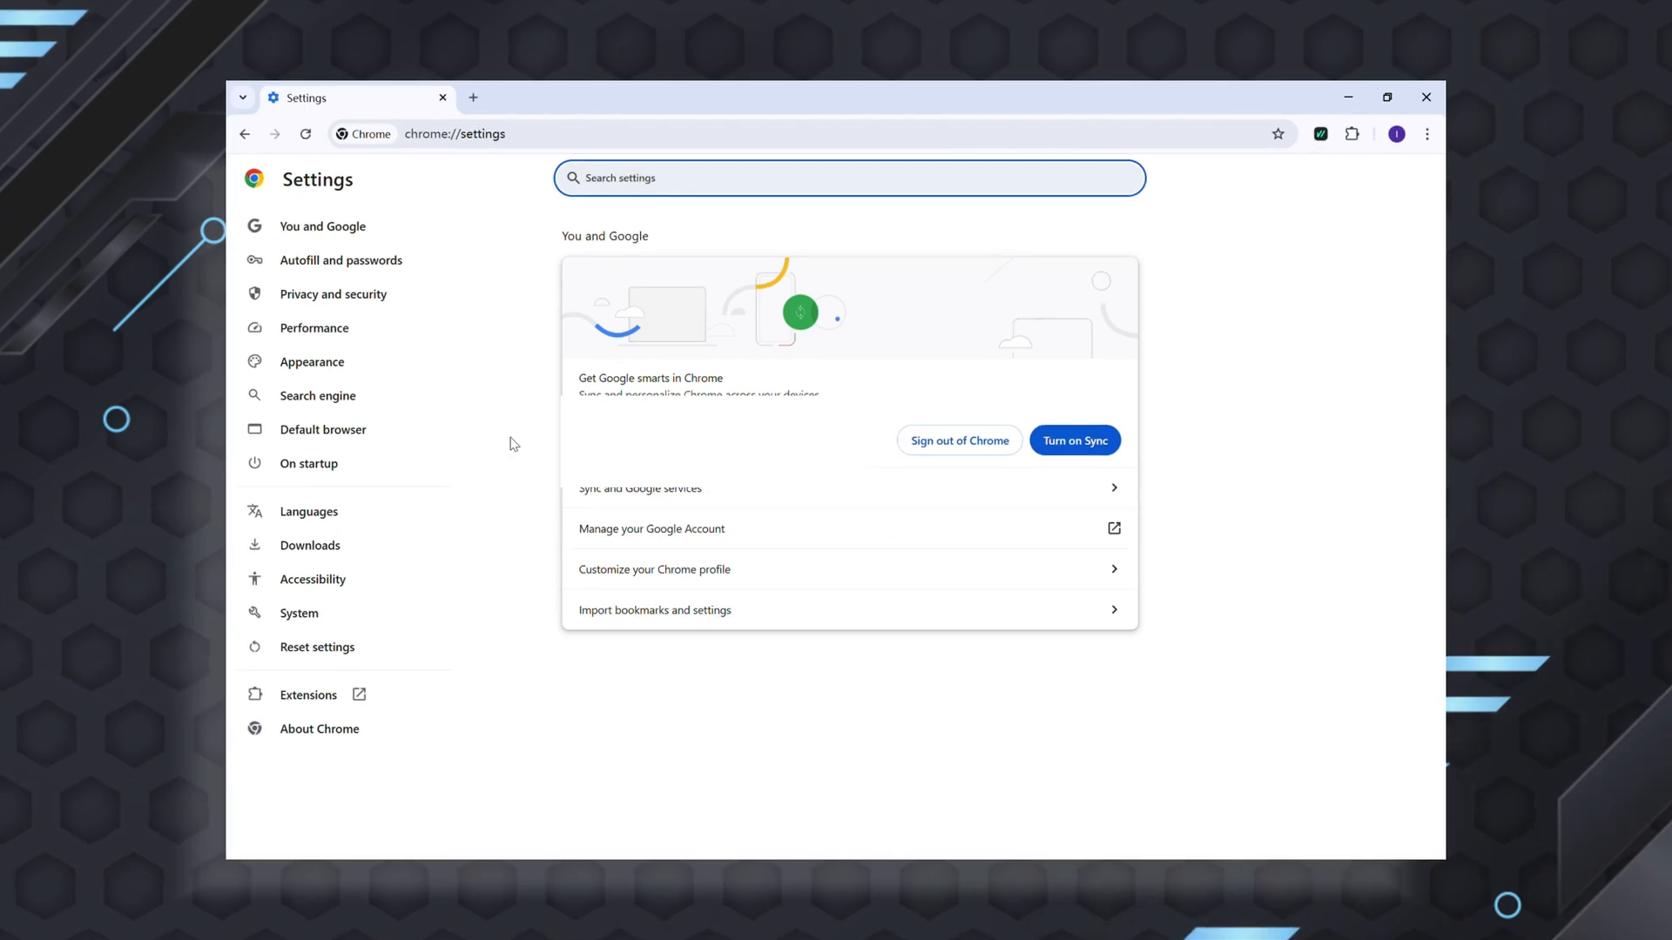
# Open the secure DNS provider dropdown listing Cloudflare and Google (Public DNS)
pyautogui.click(333, 294)
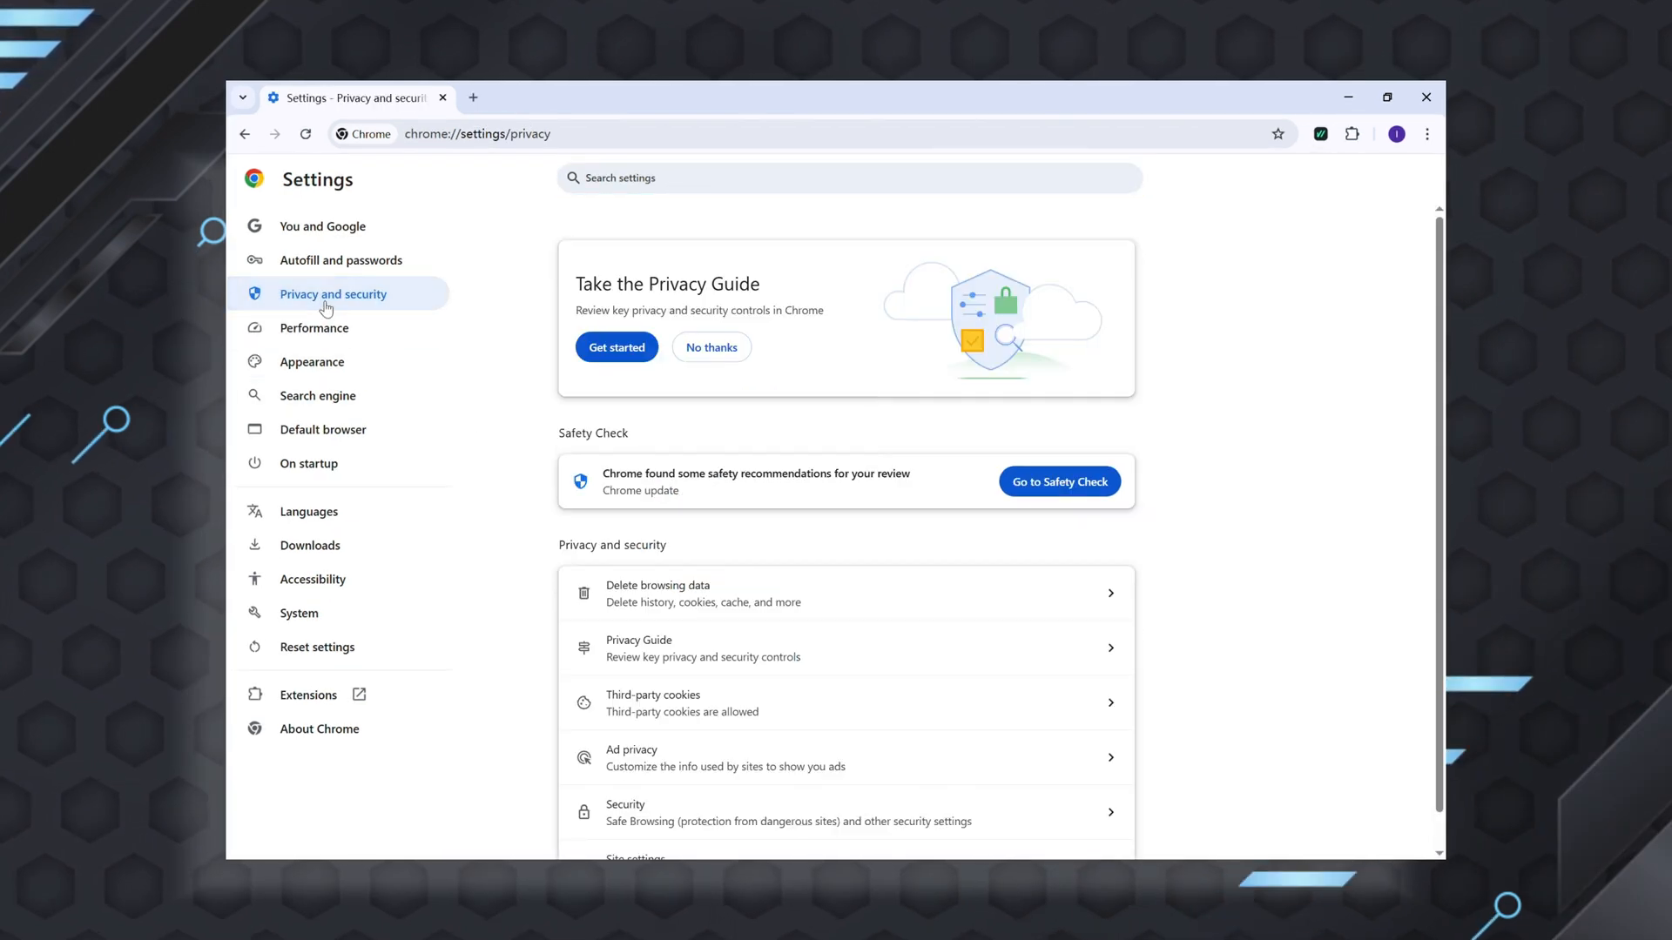
pyautogui.scroll(-3)
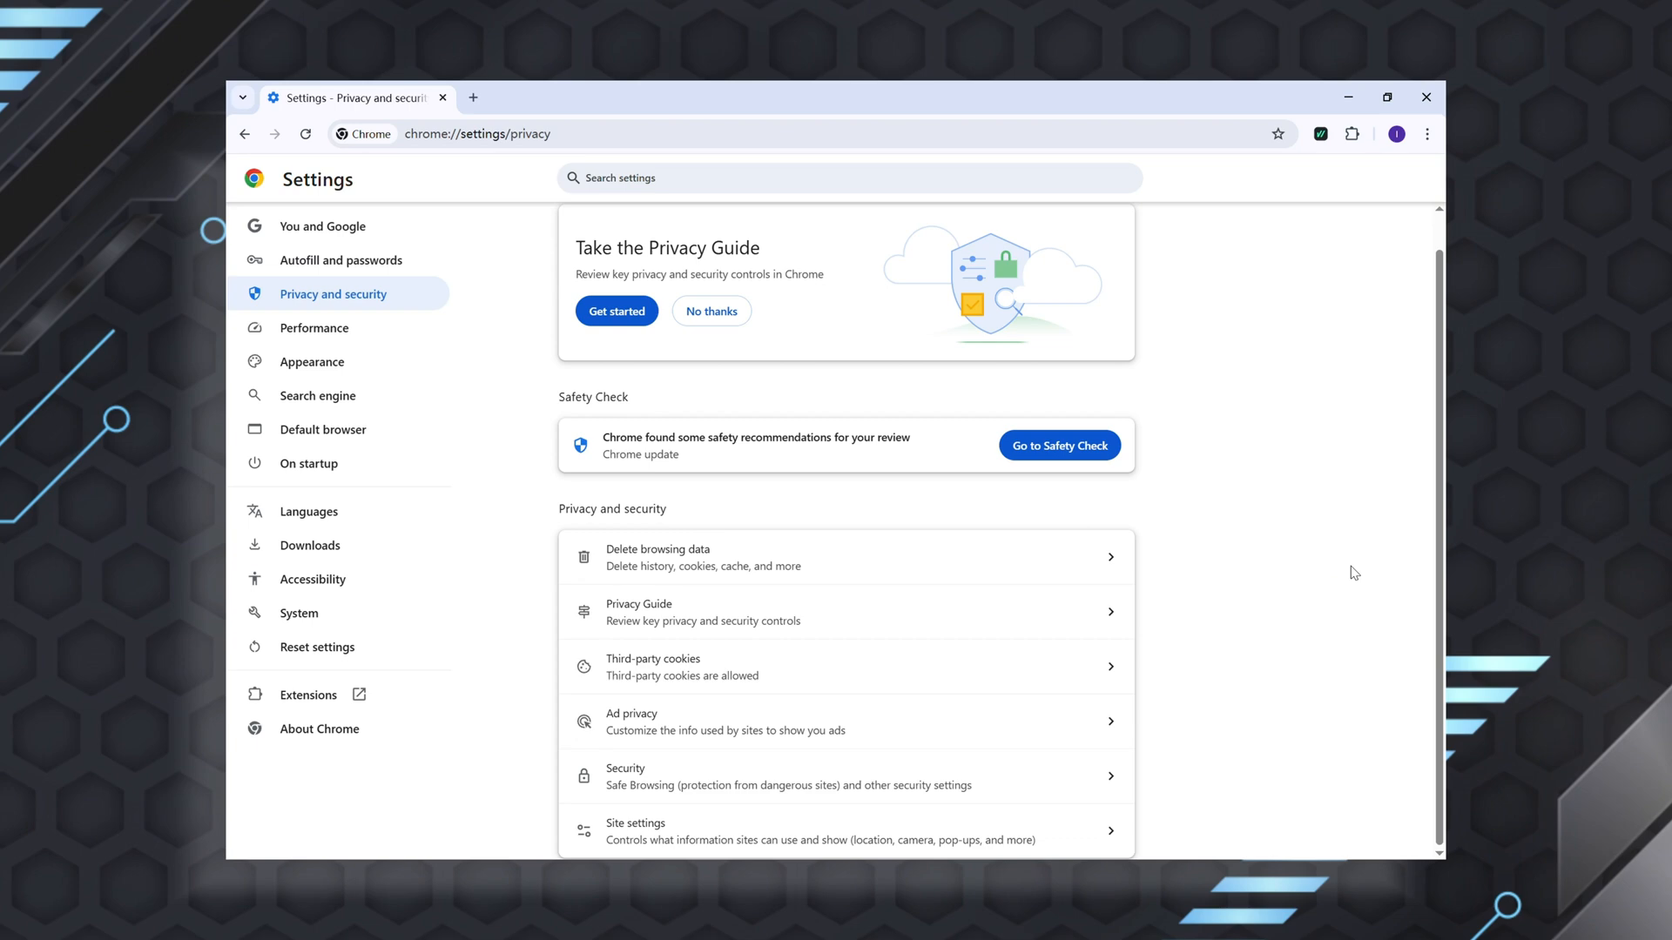
pyautogui.moveTo(878, 778)
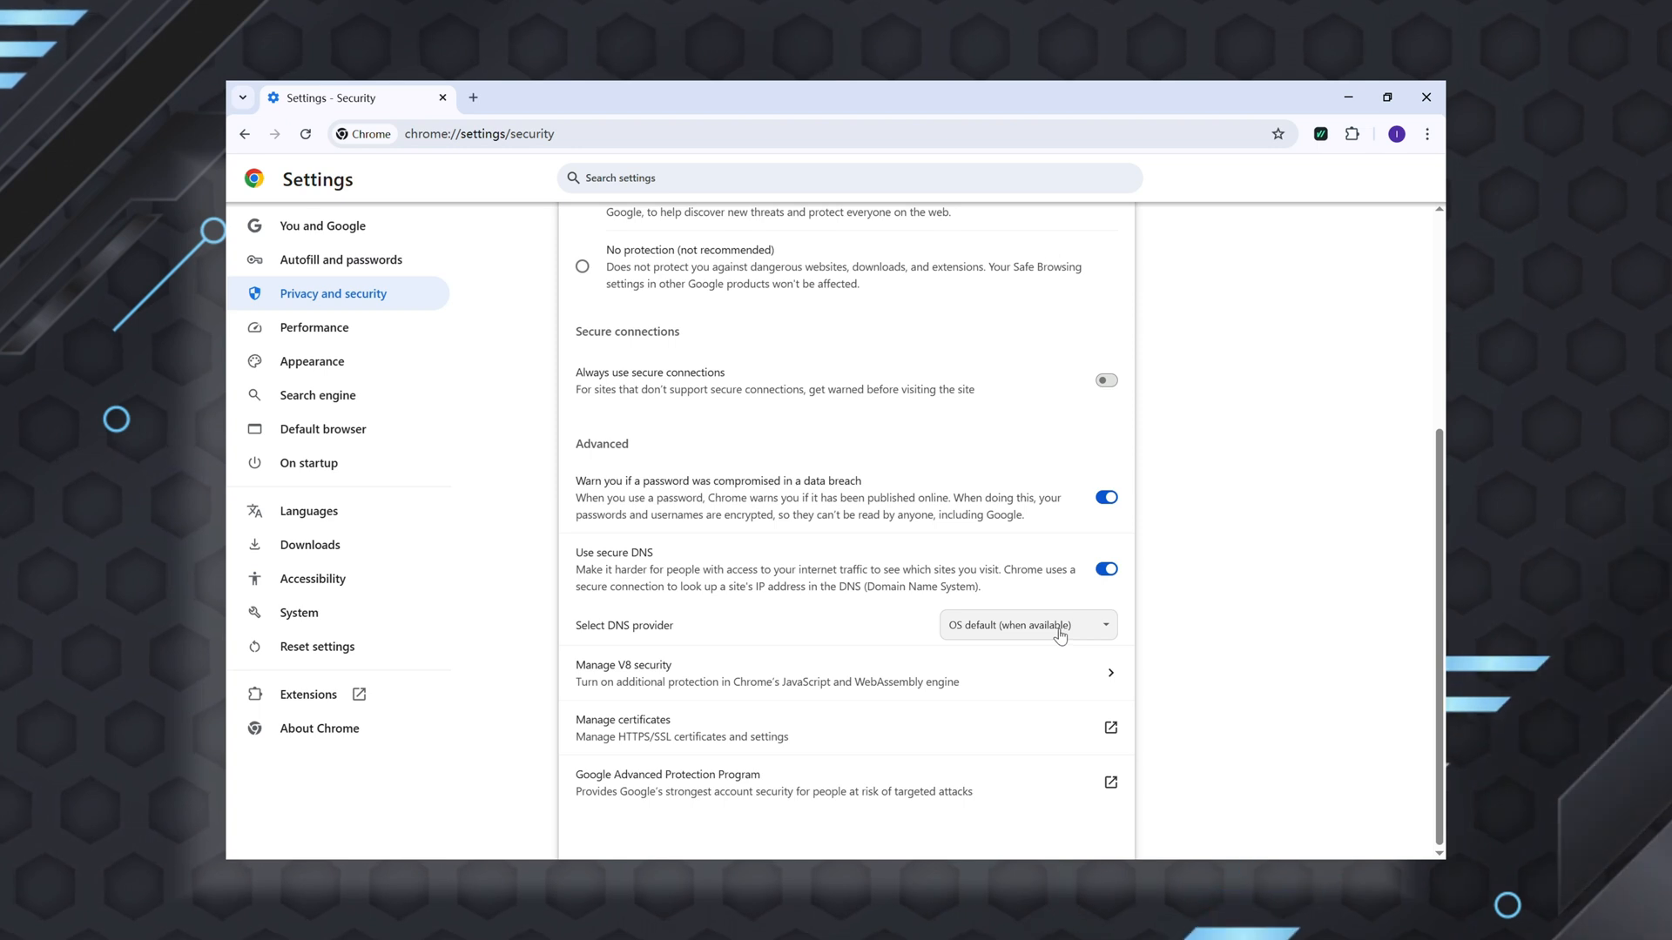
pyautogui.click(1027, 624)
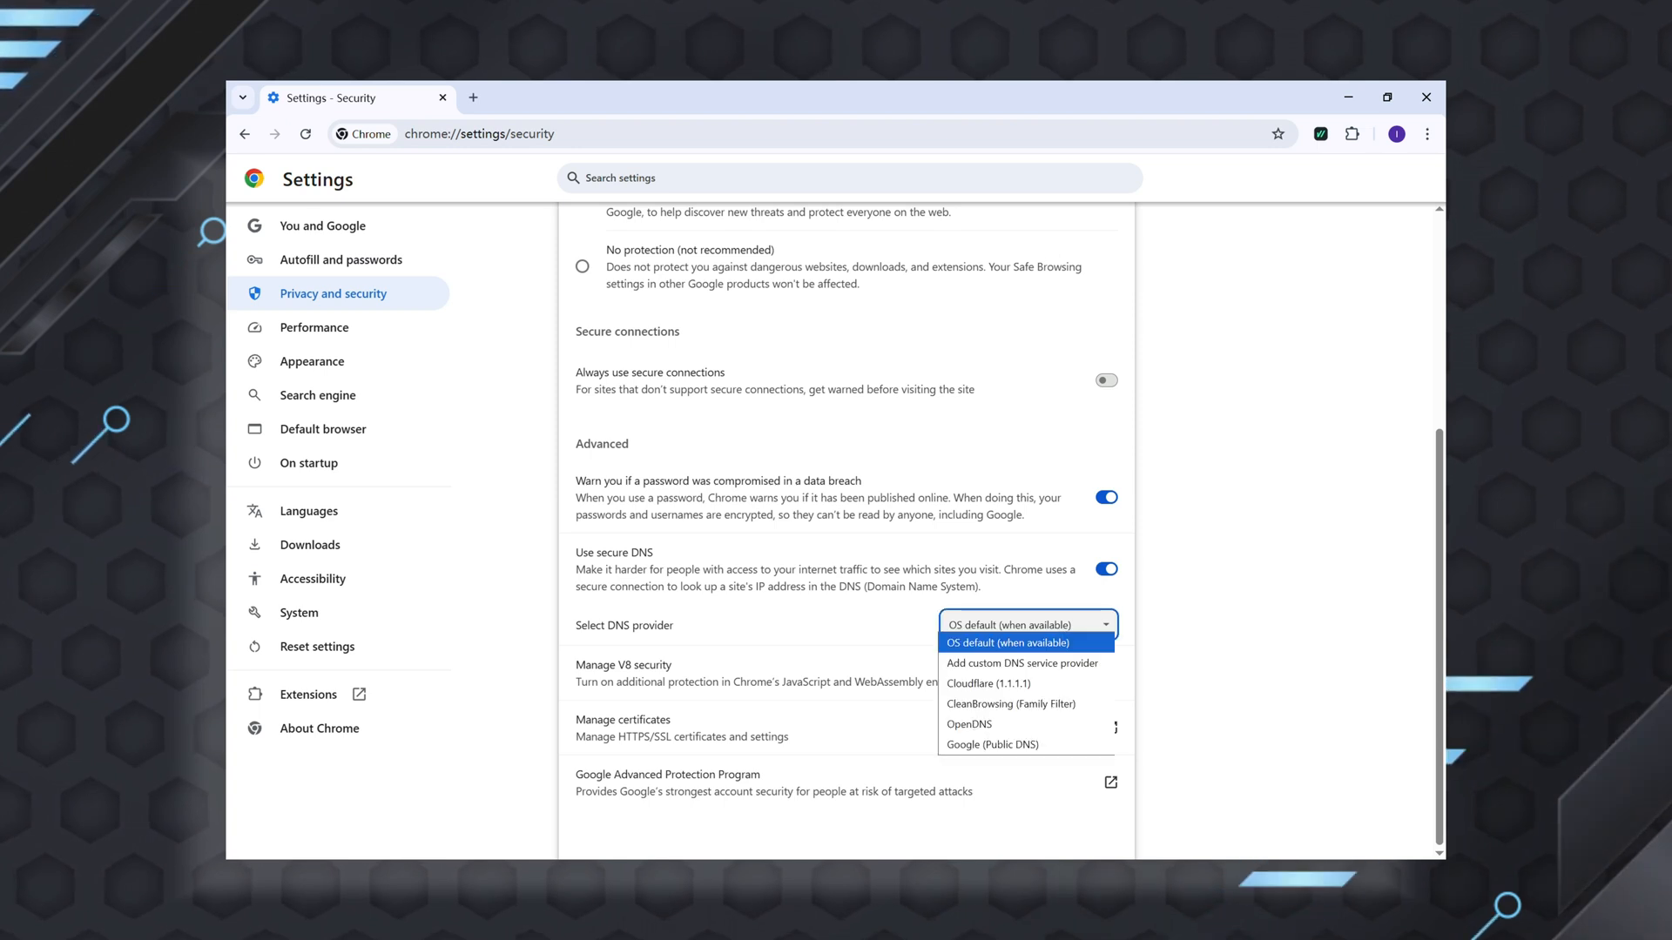
pyautogui.click(1019, 643)
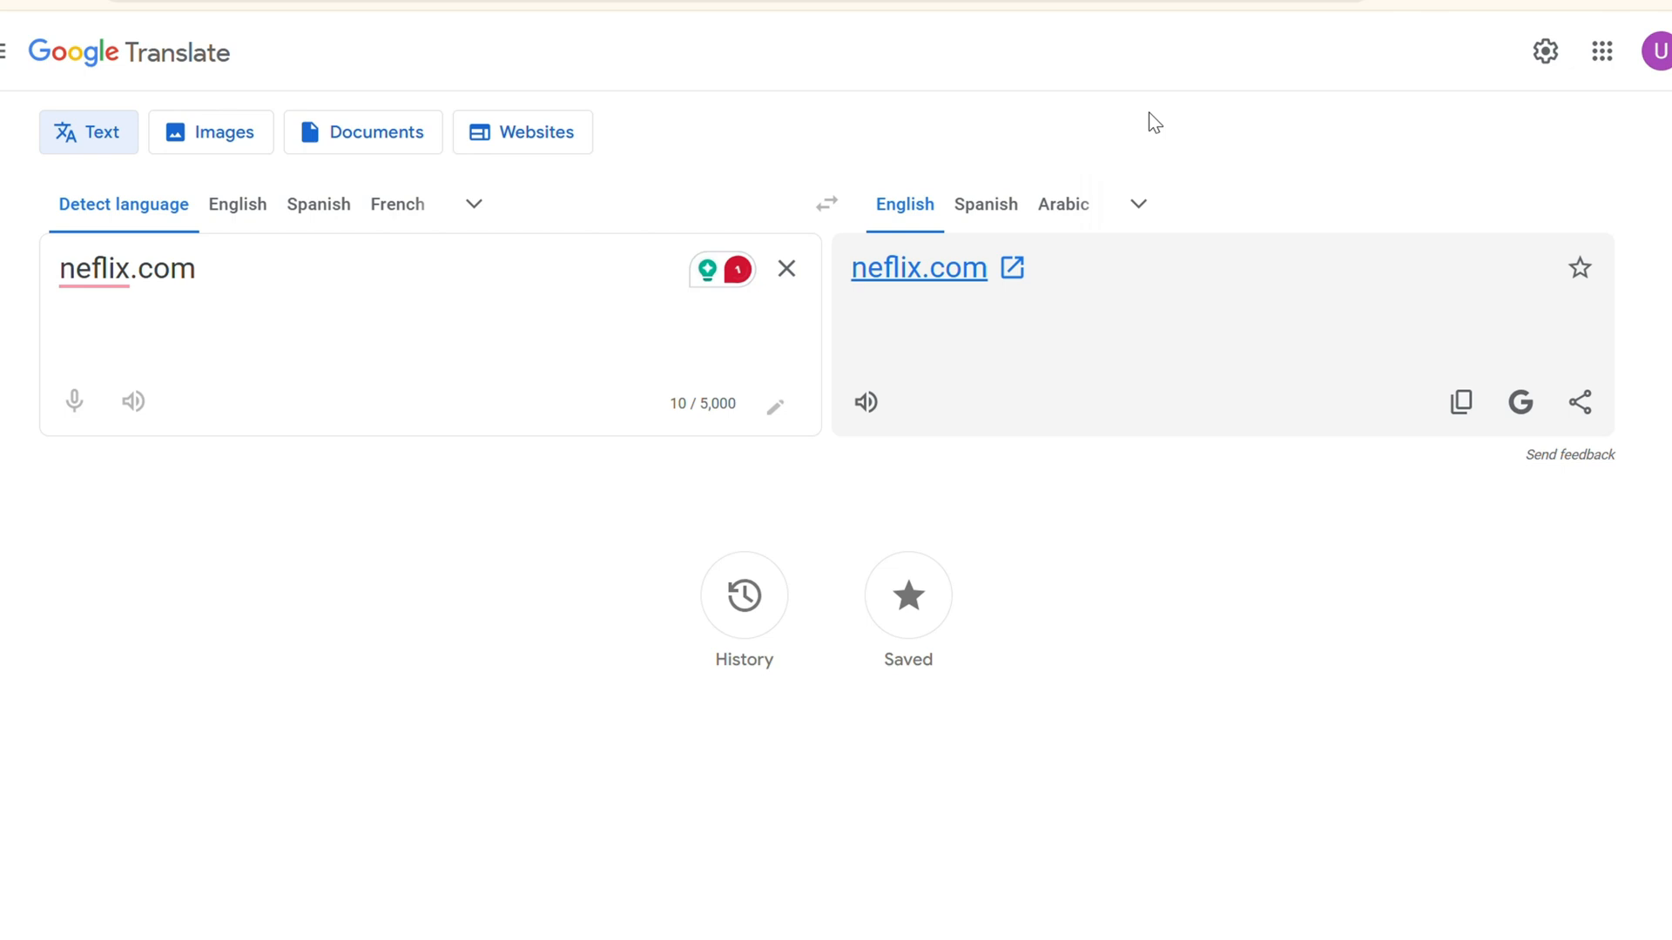
# Open the translated netflix.com link to load Netflix's sign-up page
pyautogui.click(919, 268)
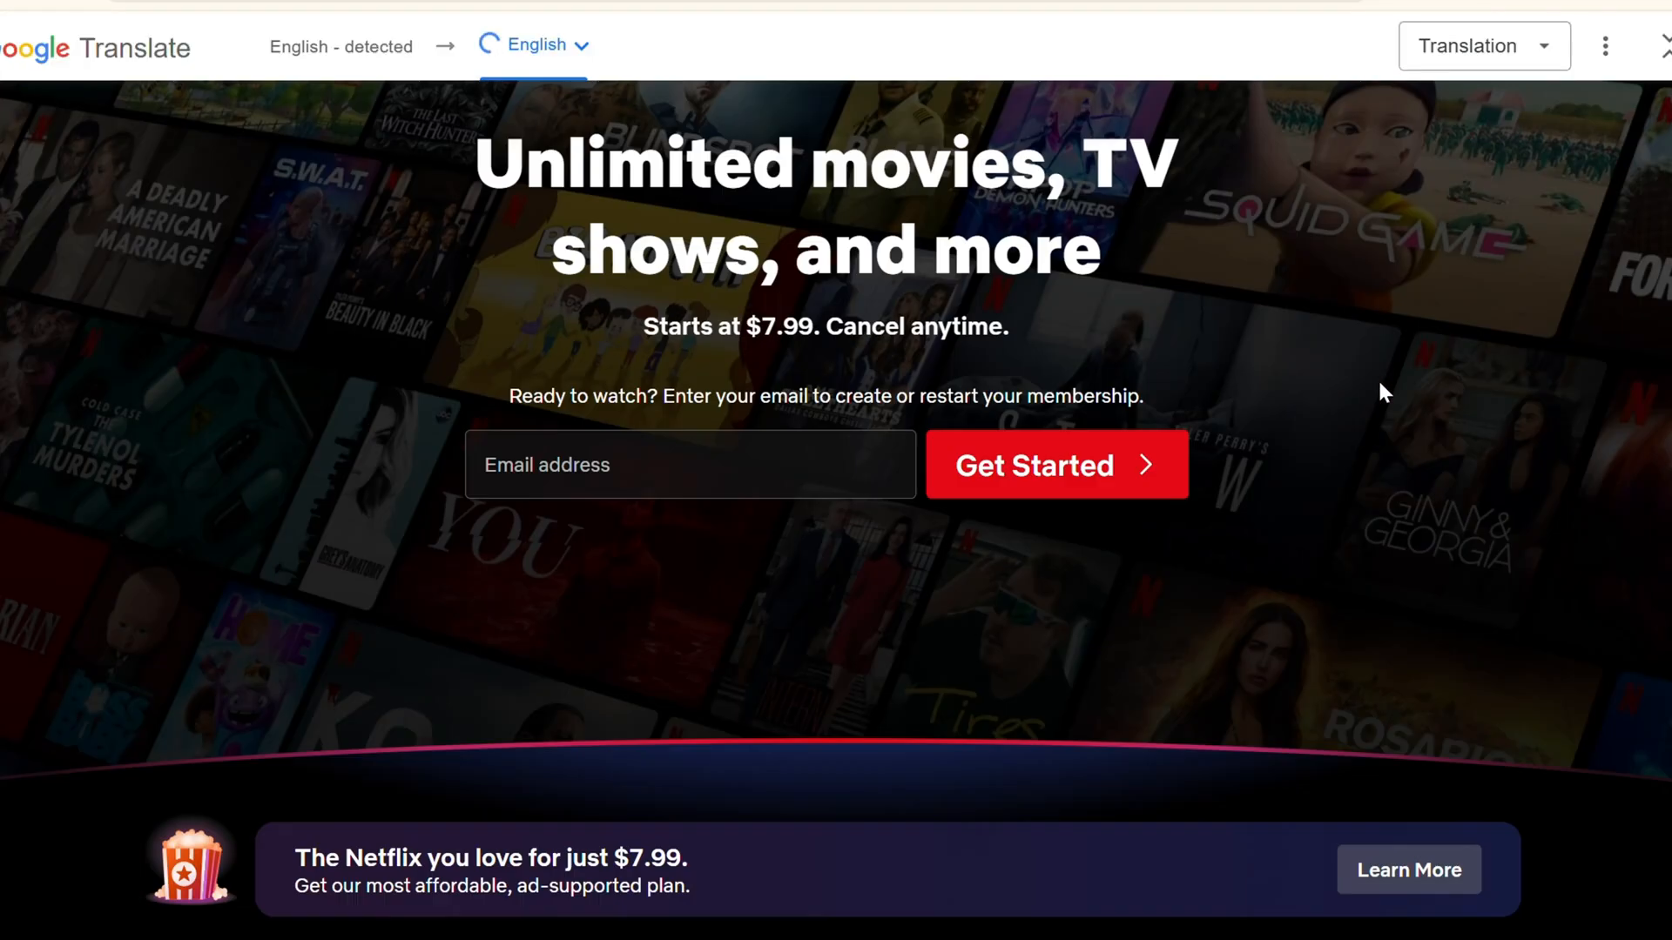